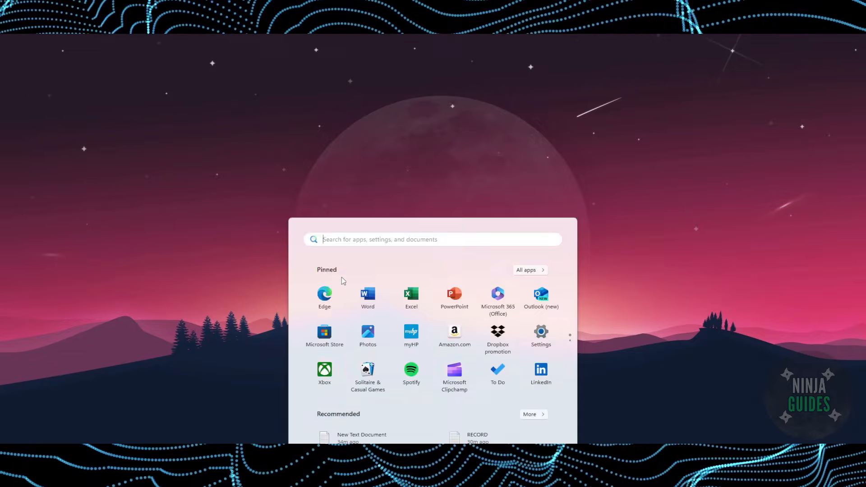
- Launch firewall.cpl from the Run dialog and go to the Allowed apps page
type("run")
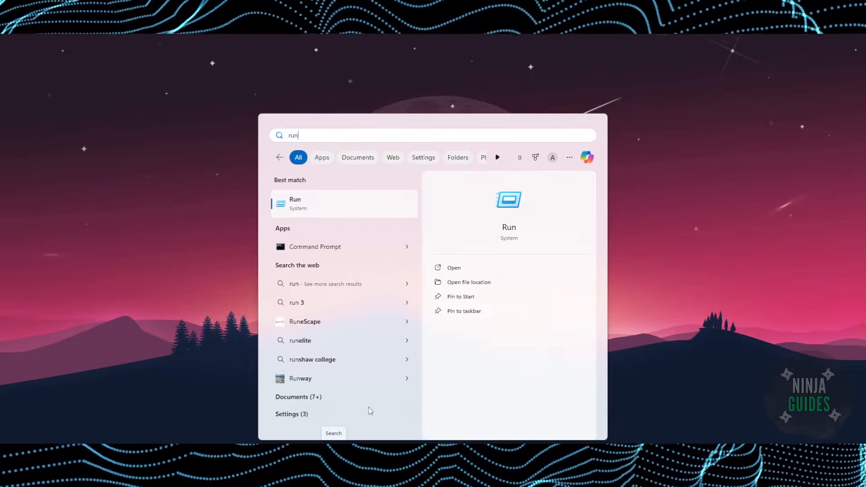
left_click(343, 203)
type("firewall.cpl")
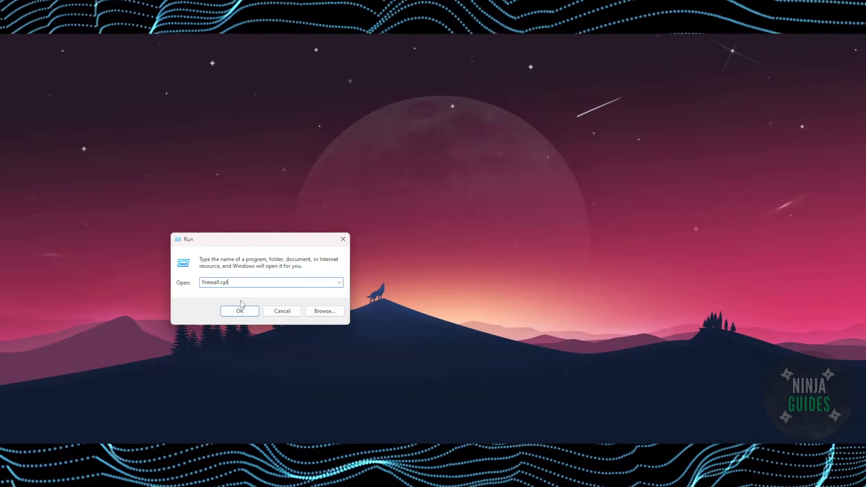
left_click(238, 310)
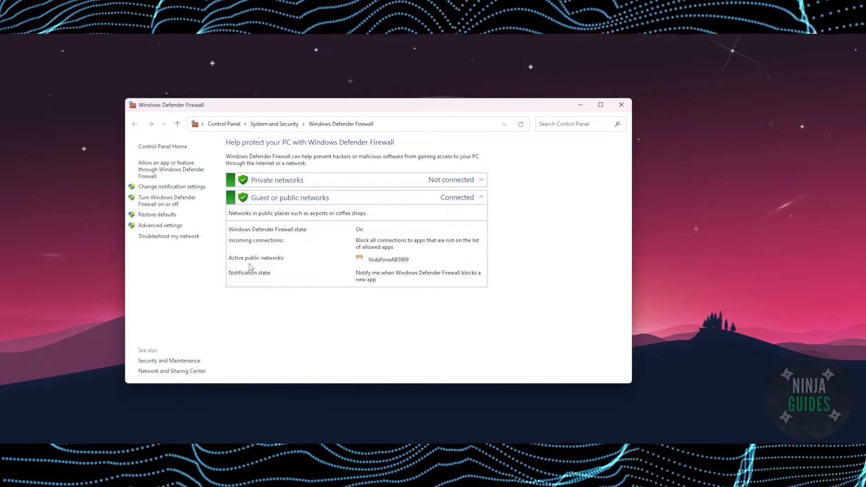
left_click(172, 169)
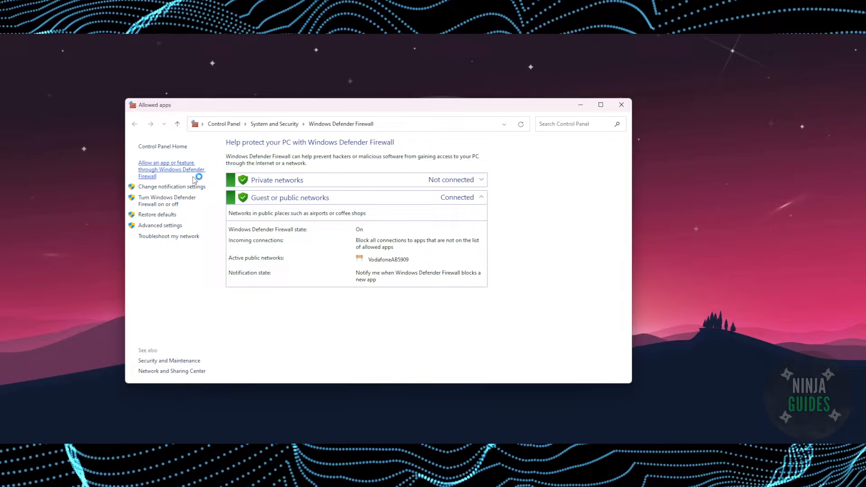
- Browse the Allowed apps list and unlock it with Change settings
left_click(171, 169)
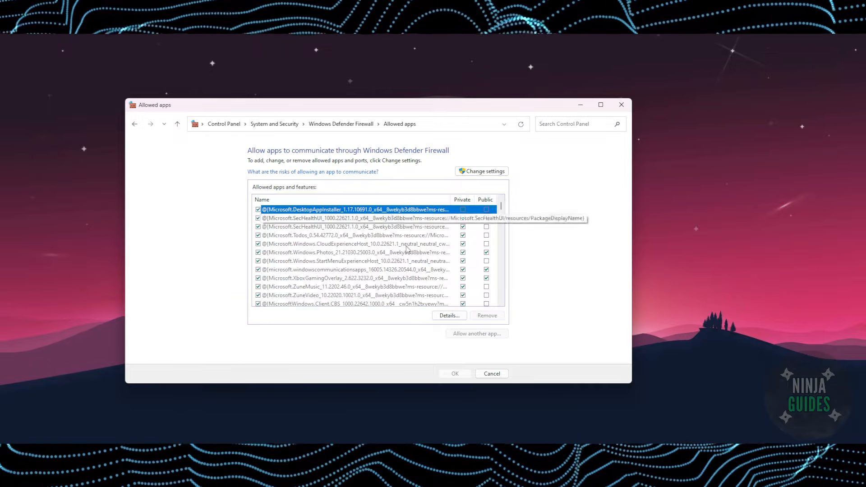
scroll("down", 3)
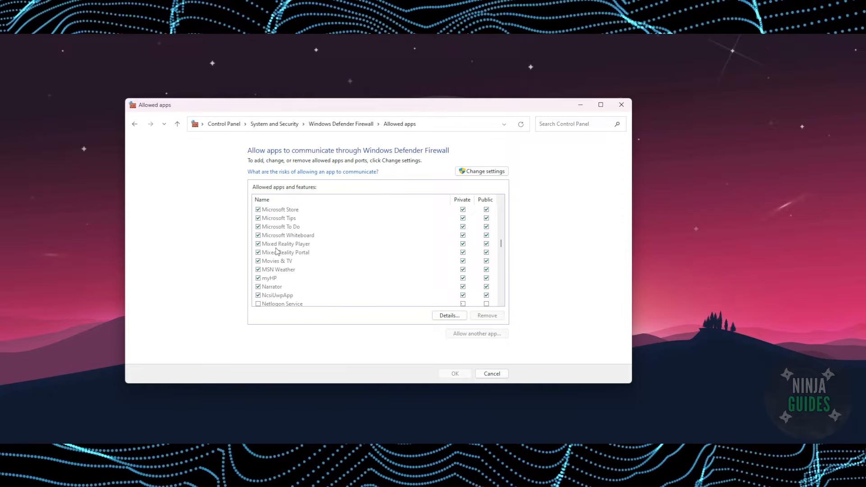
scroll("down", 3)
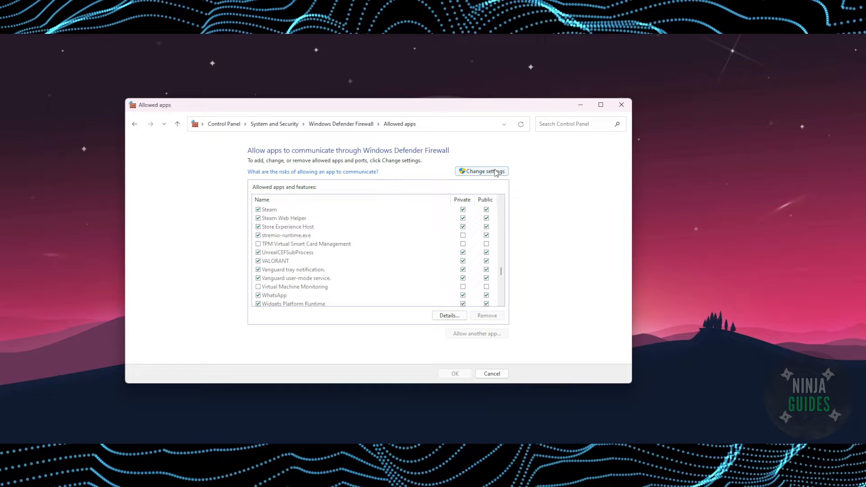
left_click(476, 333)
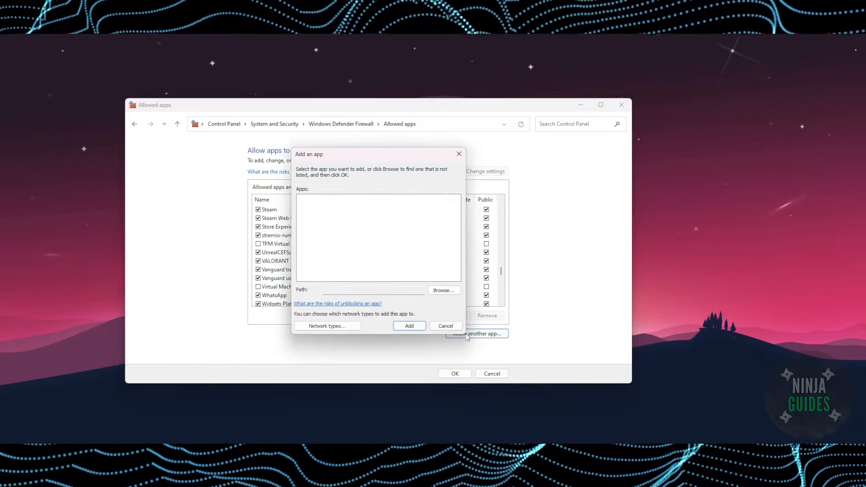
- Start adding another app, then cancel the file browser without choosing a program
left_click(443, 289)
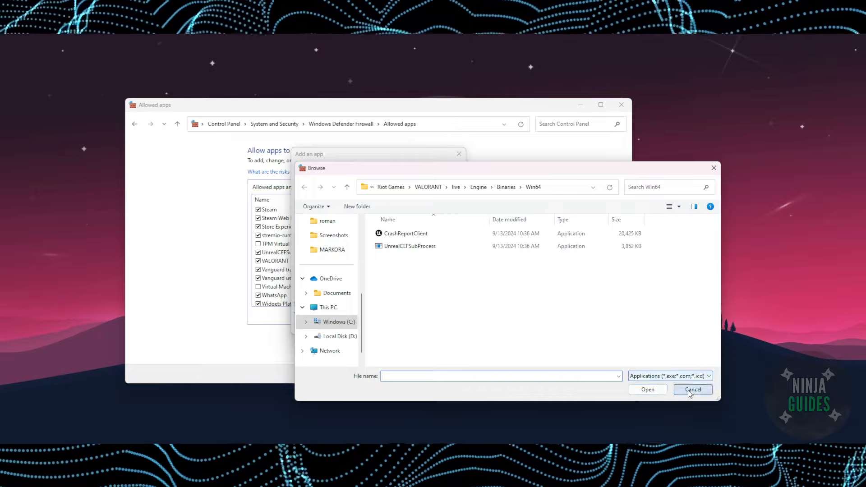
left_click(691, 390)
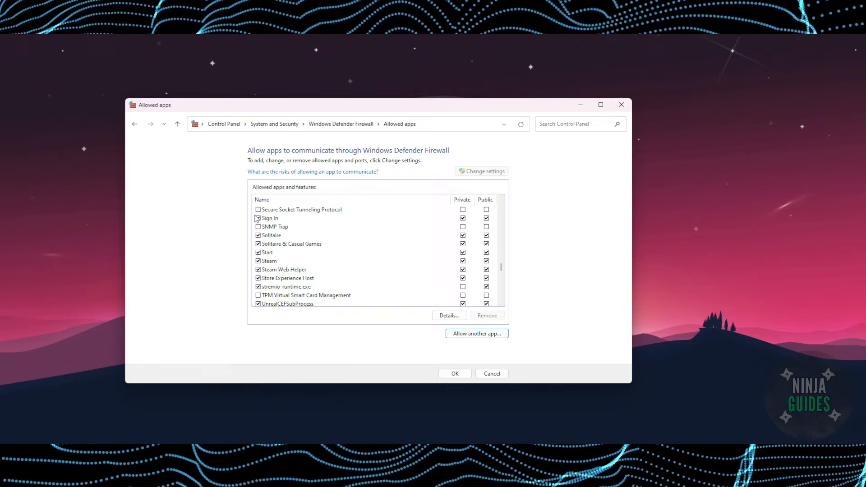
- Confirm the allowed apps changes with OK and return to the firewall overview
left_click(257, 218)
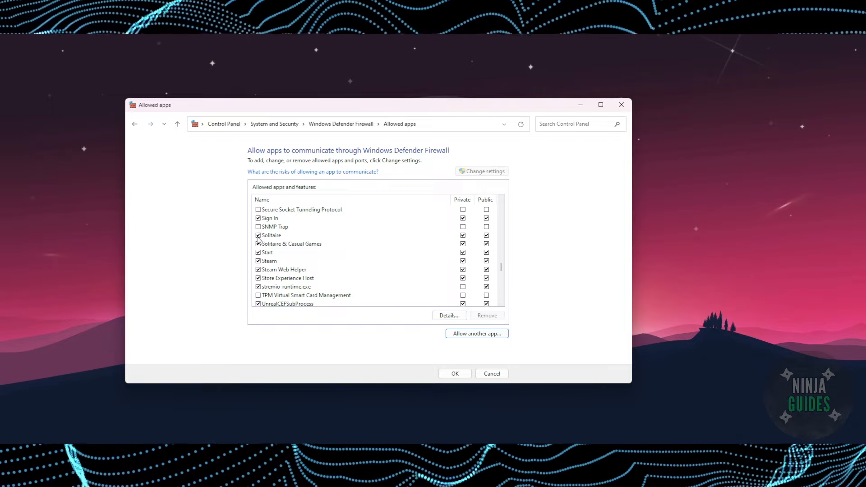
left_click(491, 373)
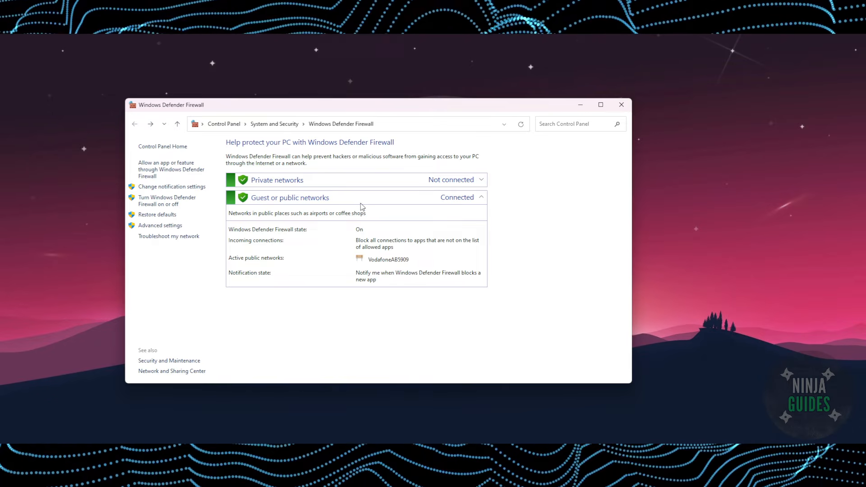